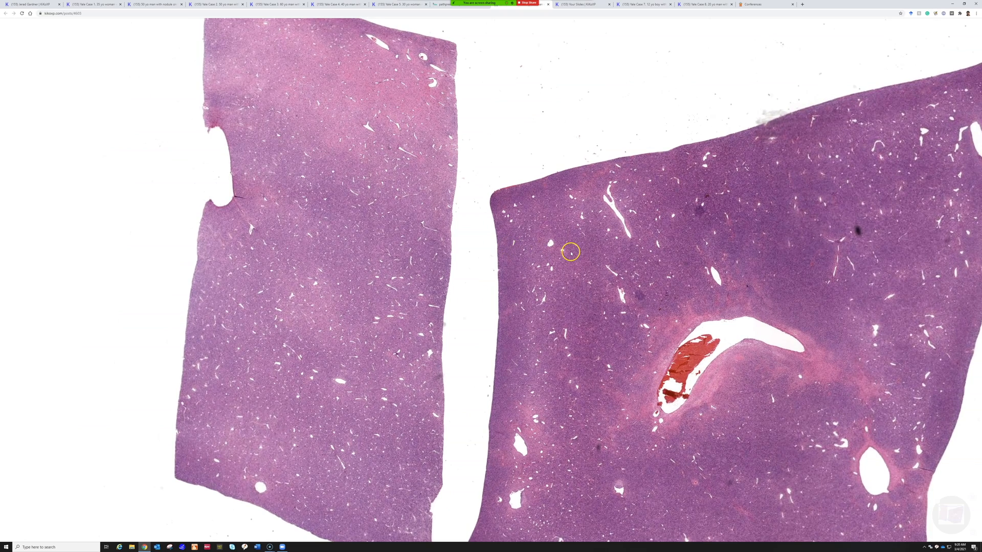
pyautogui.moveTo(713, 291)
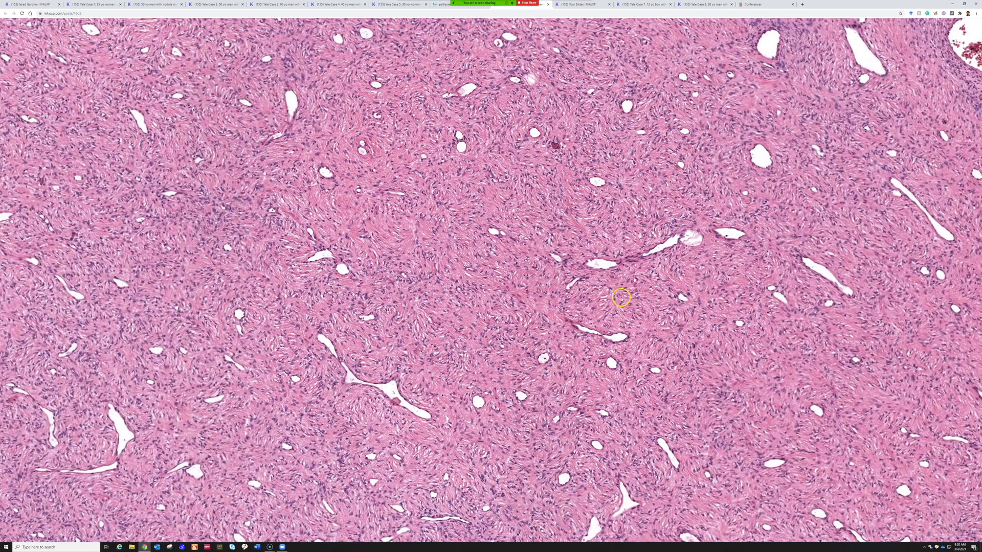
pyautogui.moveTo(632, 331)
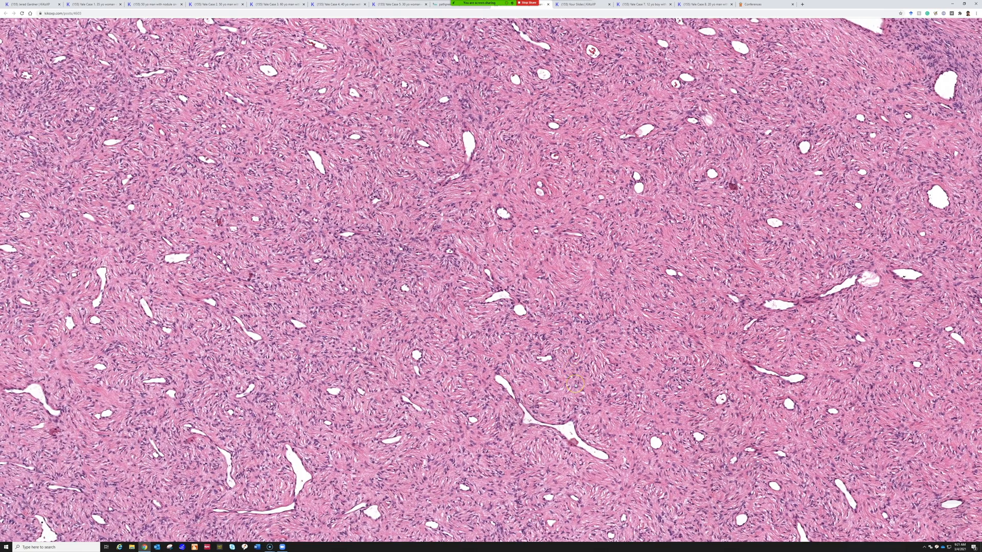
# Zoom out and pan to the large blood-filled vessel in the right tissue fragment.
pyautogui.scroll(-3)
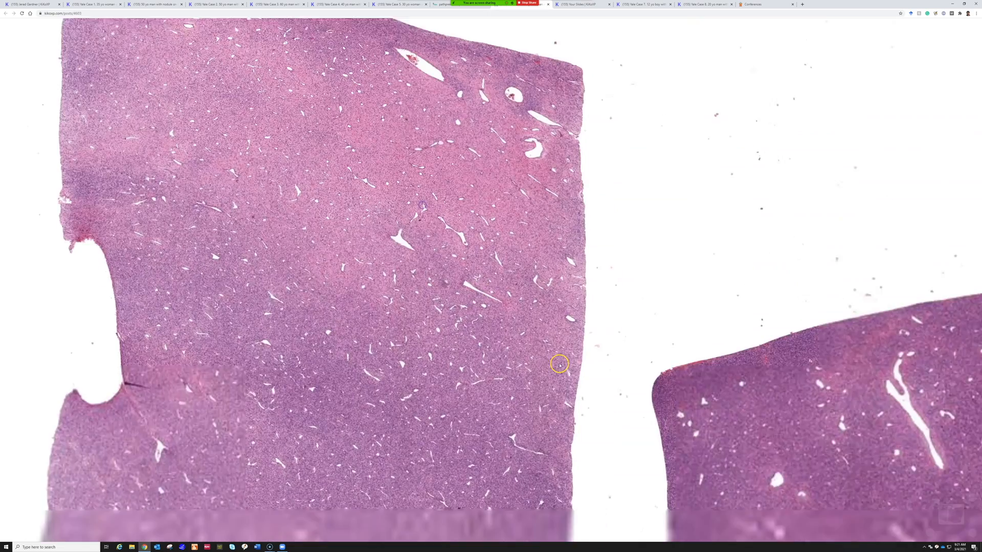
pyautogui.moveTo(558, 364); pyautogui.dragTo(668, 424)
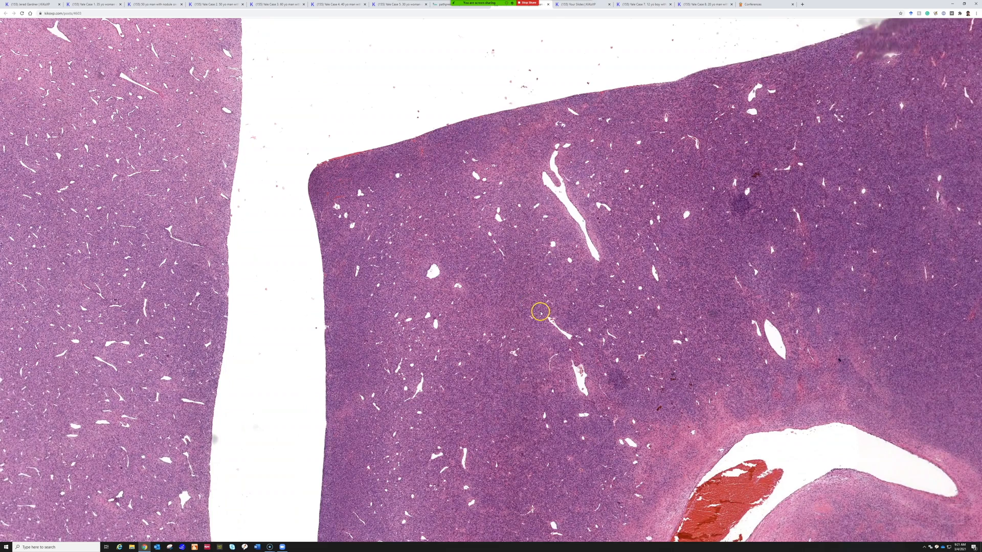
pyautogui.moveTo(691, 313)
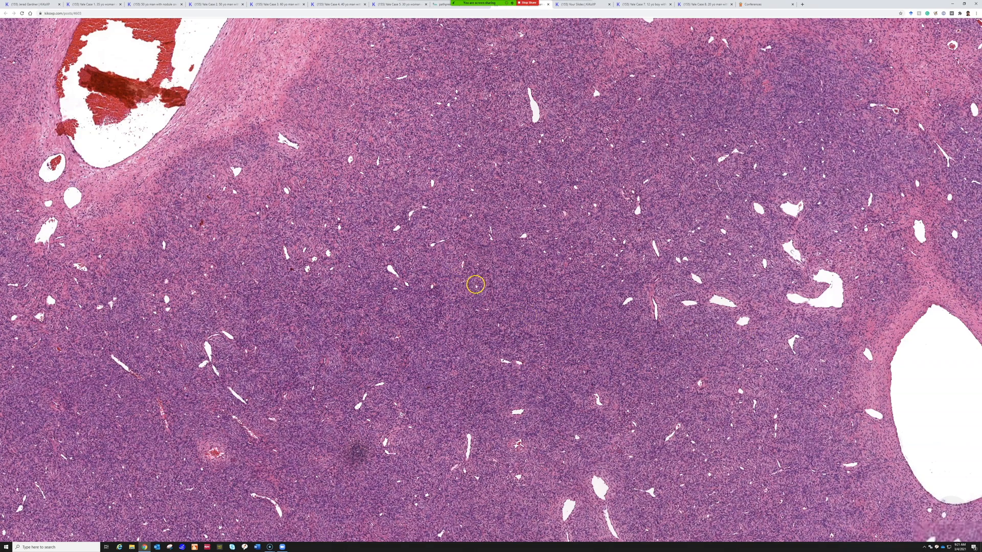
pyautogui.moveTo(508, 286)
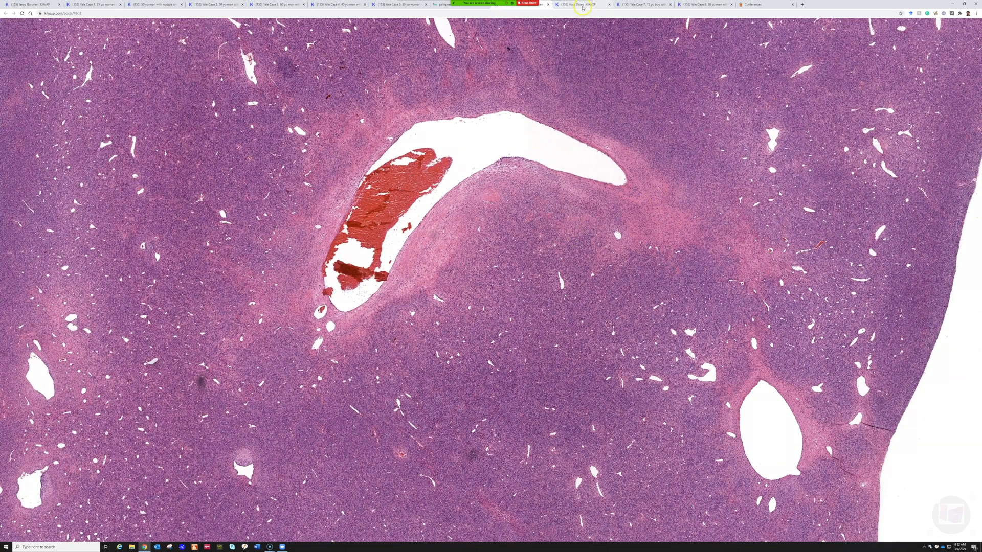
pyautogui.click(577, 4)
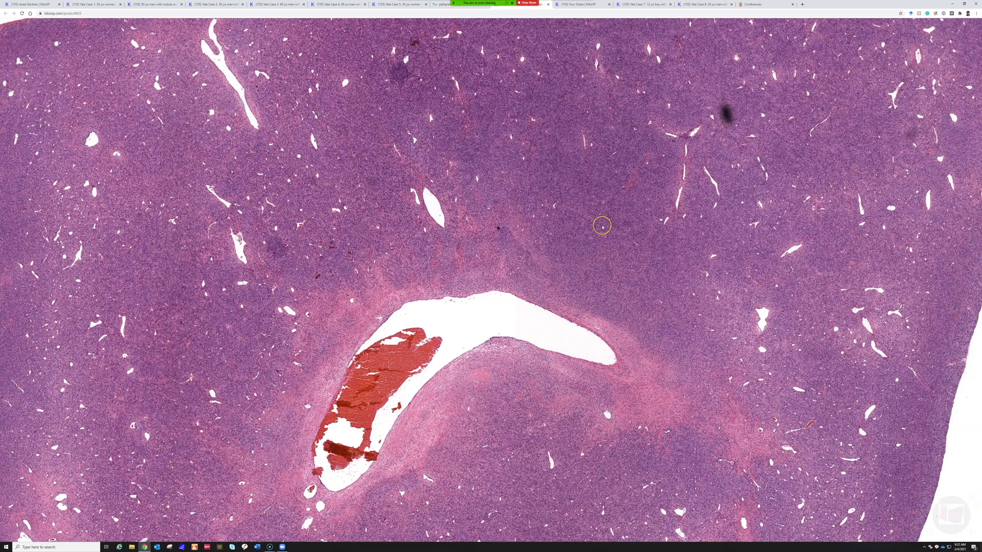
pyautogui.moveTo(597, 234)
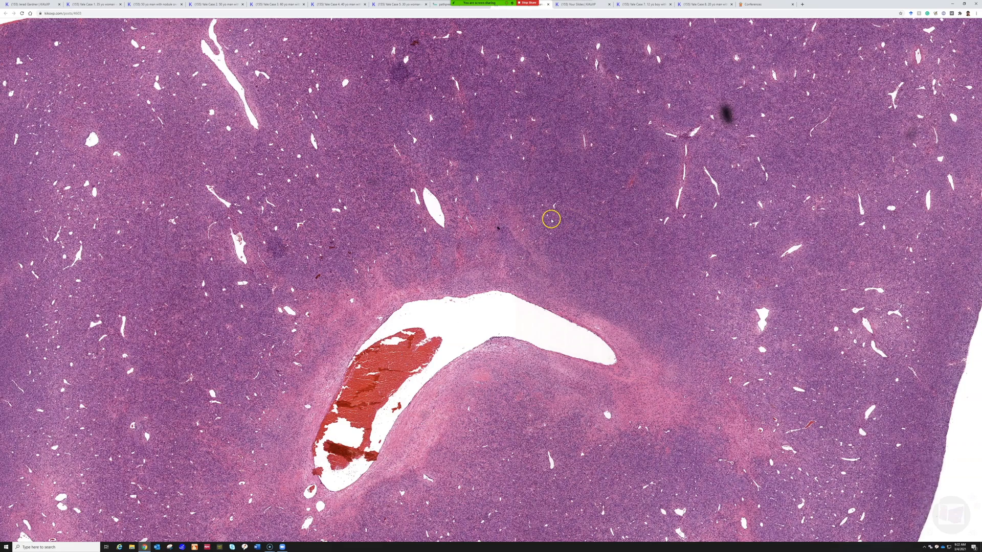
pyautogui.click(443, 4)
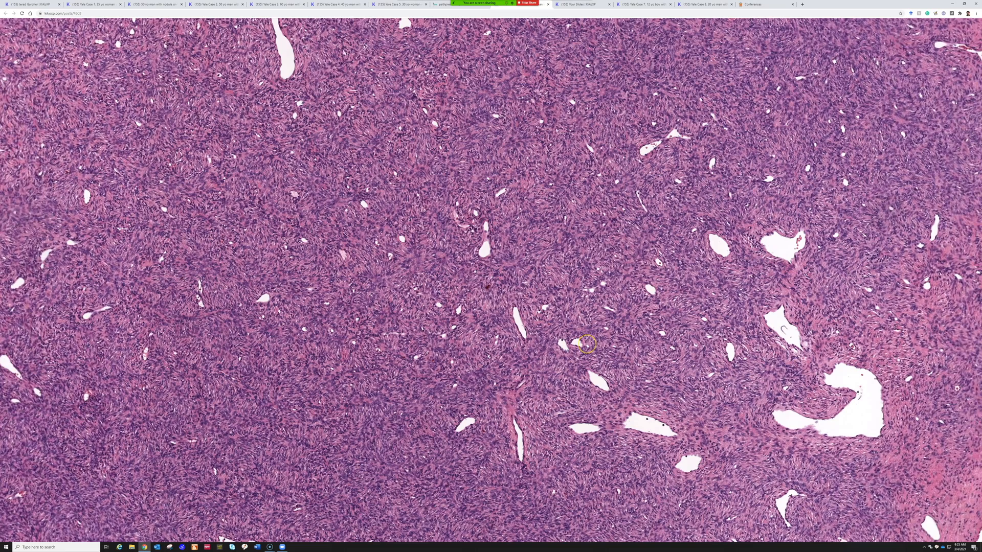
pyautogui.moveTo(634, 327)
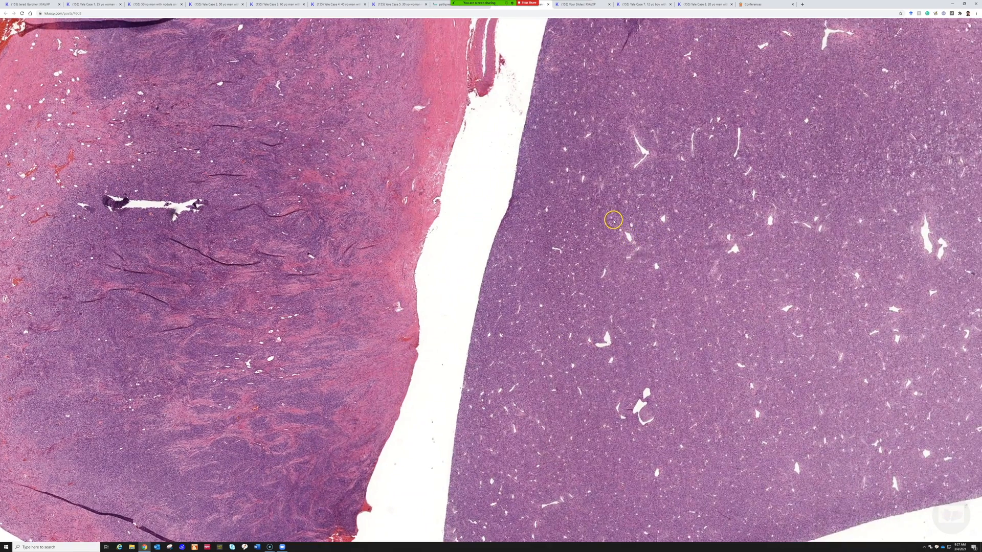
pyautogui.moveTo(581, 4)
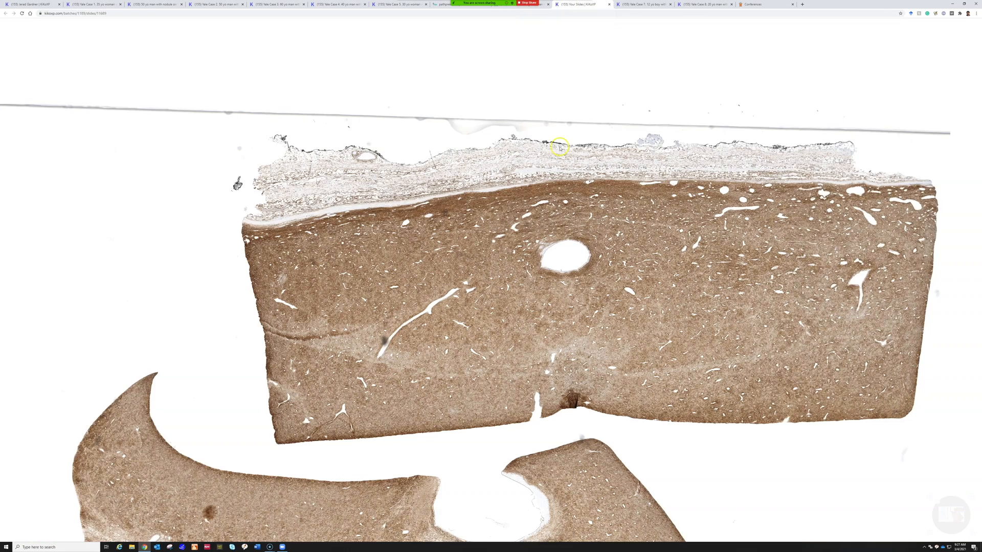
# Switch to the Yale Case 7 post about the 12-year-old boy with knee pain.
pyautogui.click(642, 5)
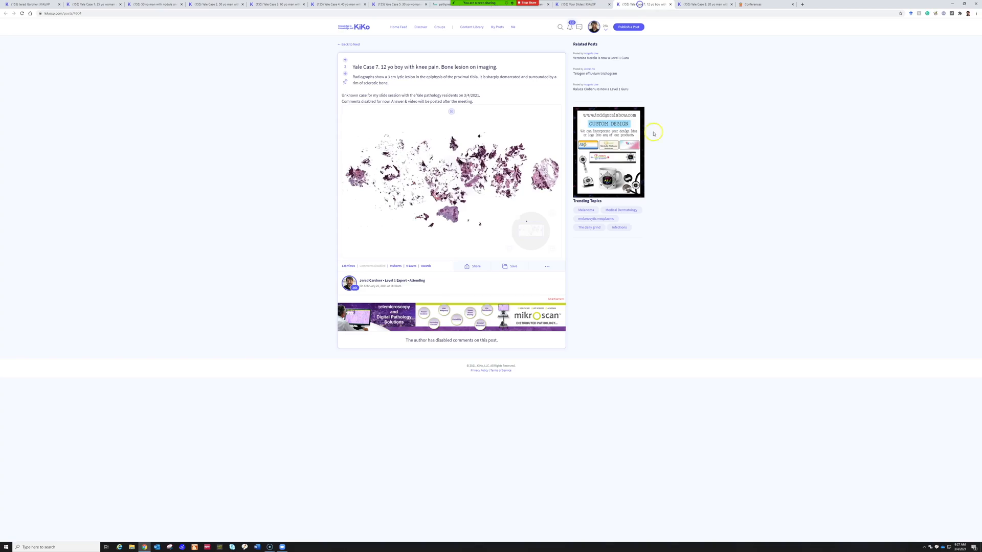